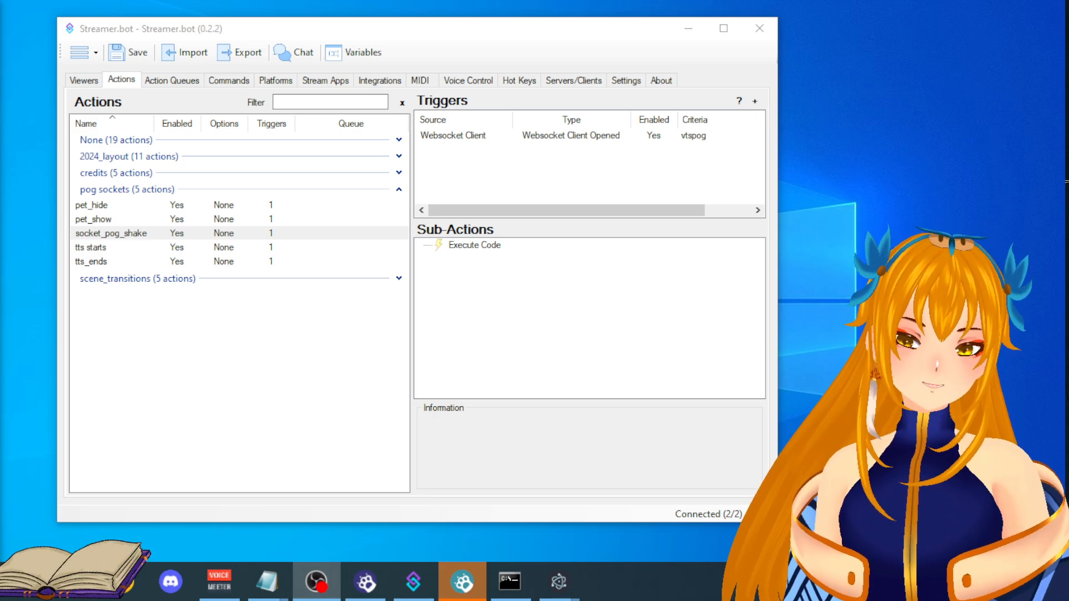
mouse_move(496, 171)
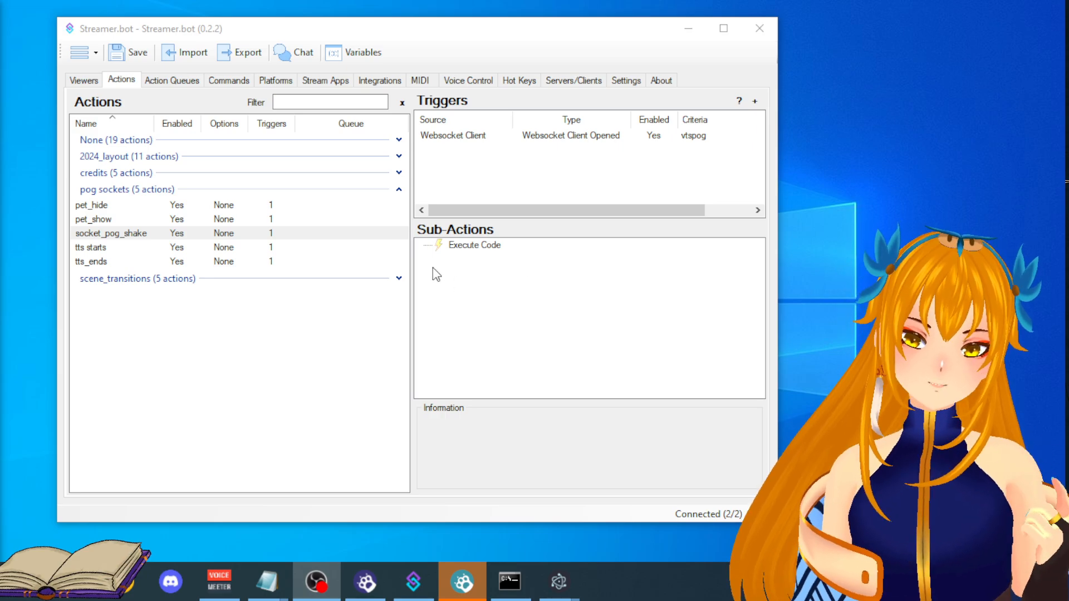
mouse_move(568, 267)
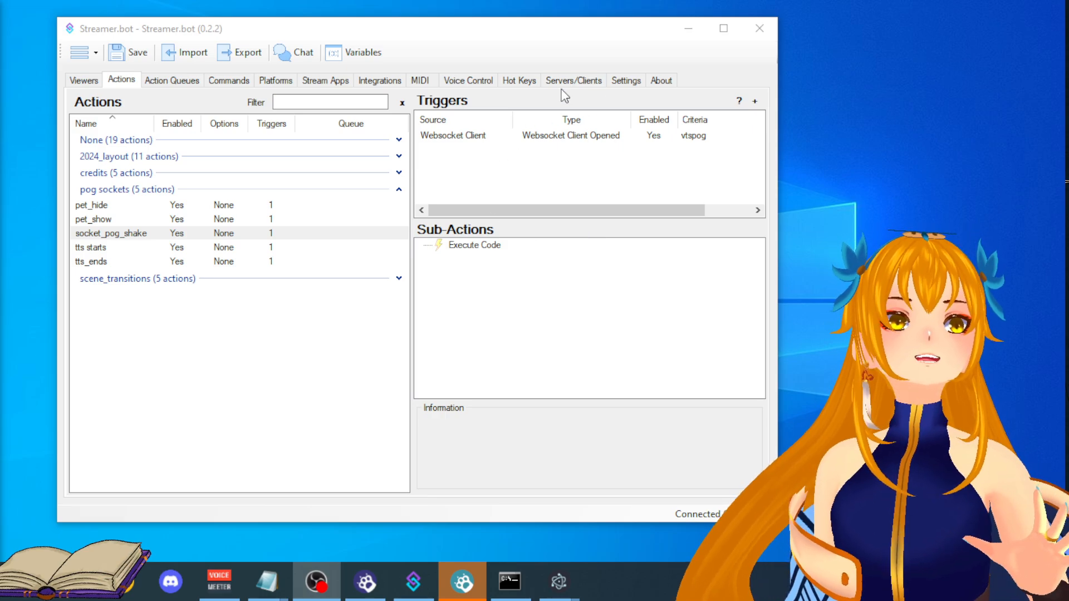
Open the vtspog websocket client (127.0.0.1:3800) from the Servers/Clients websocket list.
left_click(574, 80)
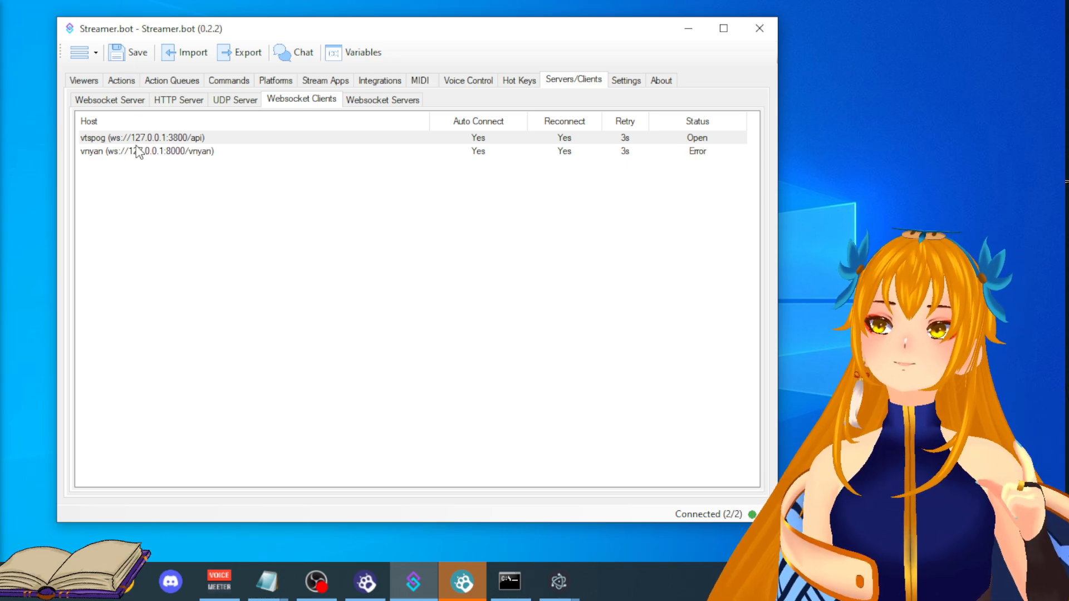
double_click(157, 137)
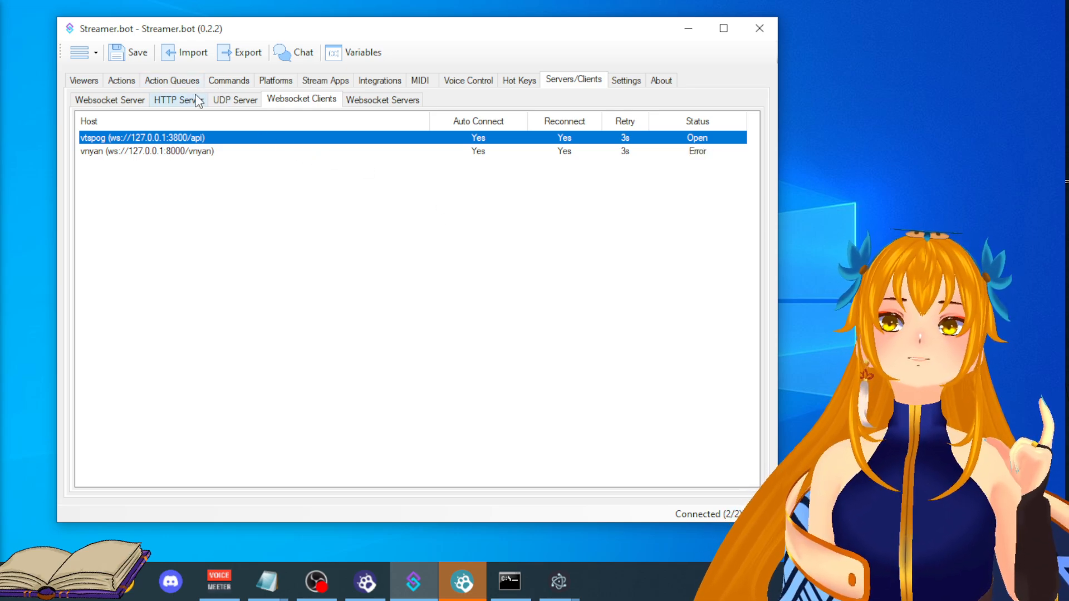
Set socket_pog_shake's Websocket Client Opened trigger to the vtspog client.
left_click(121, 79)
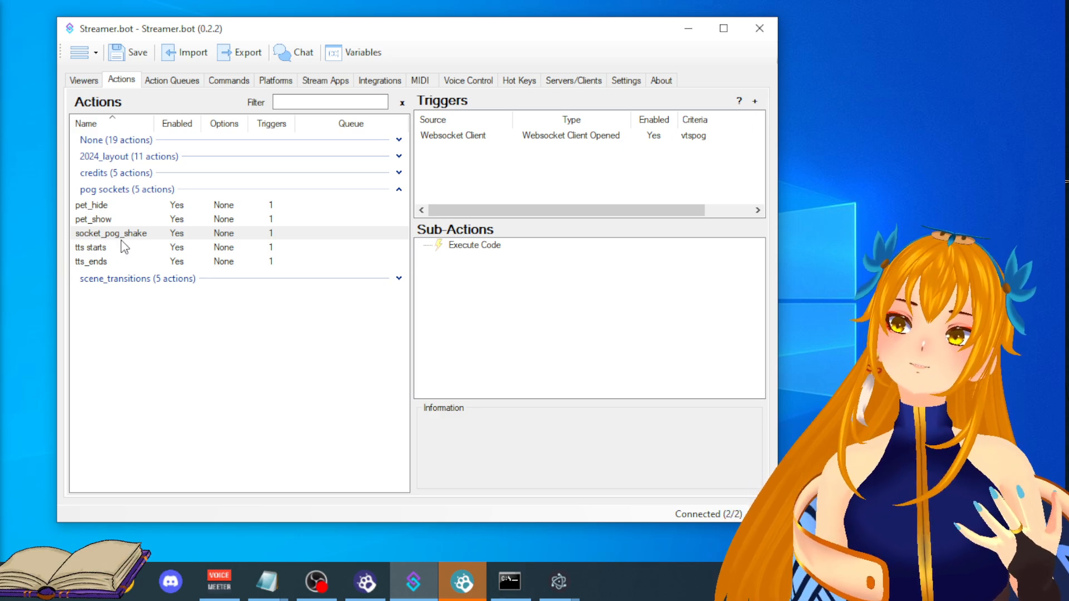
left_click(109, 233)
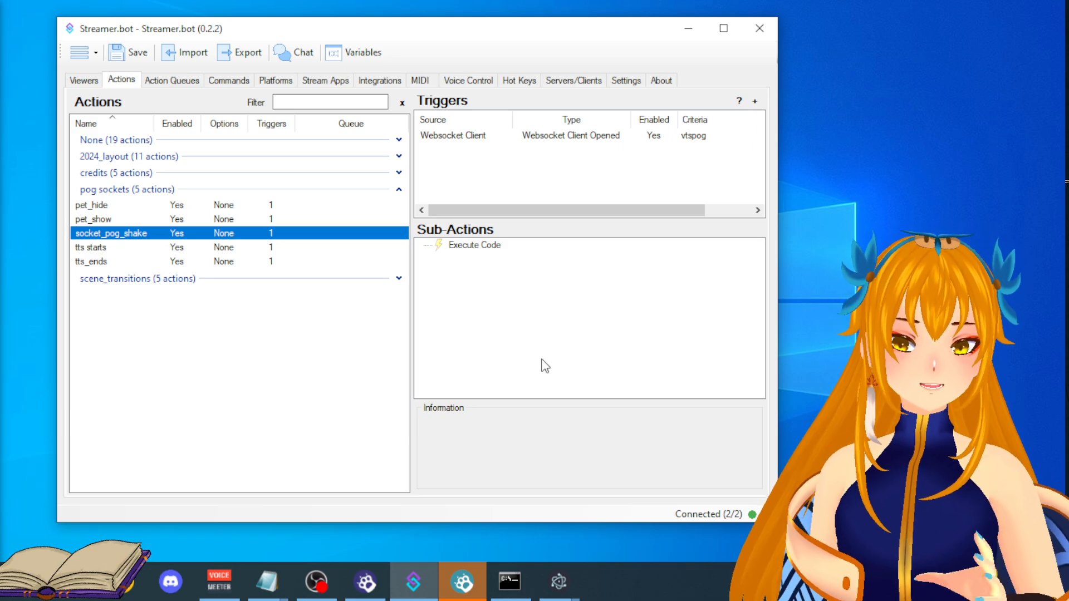
mouse_move(515, 351)
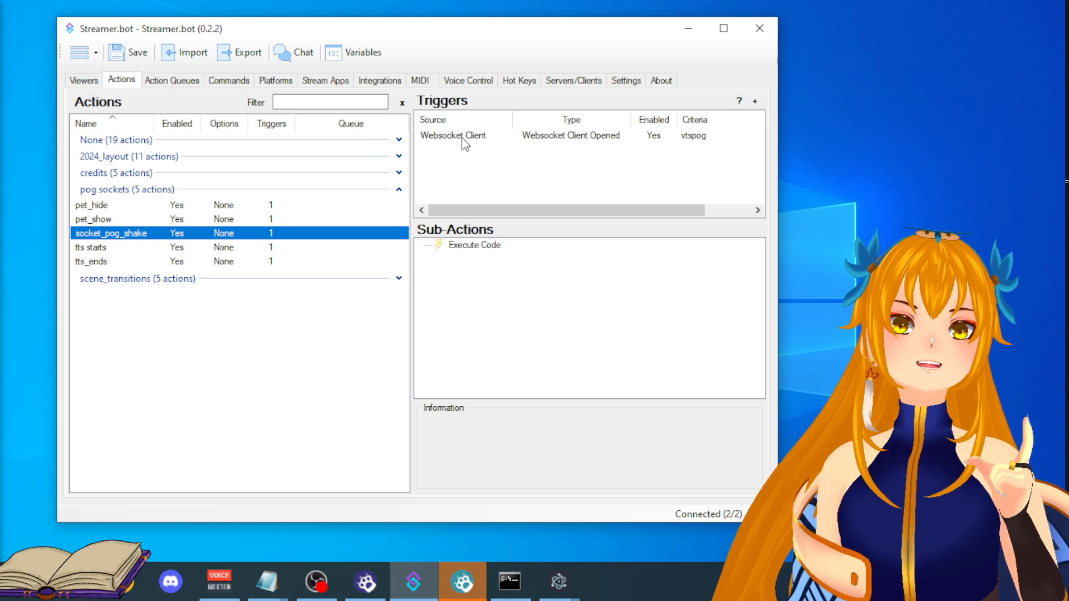
double_click(454, 135)
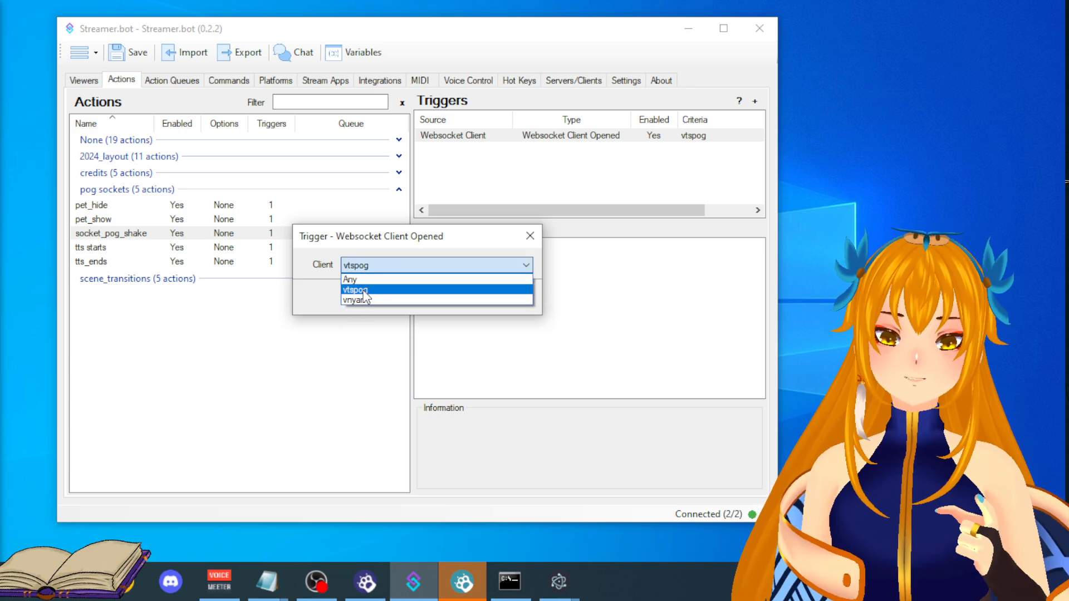
left_click(355, 289)
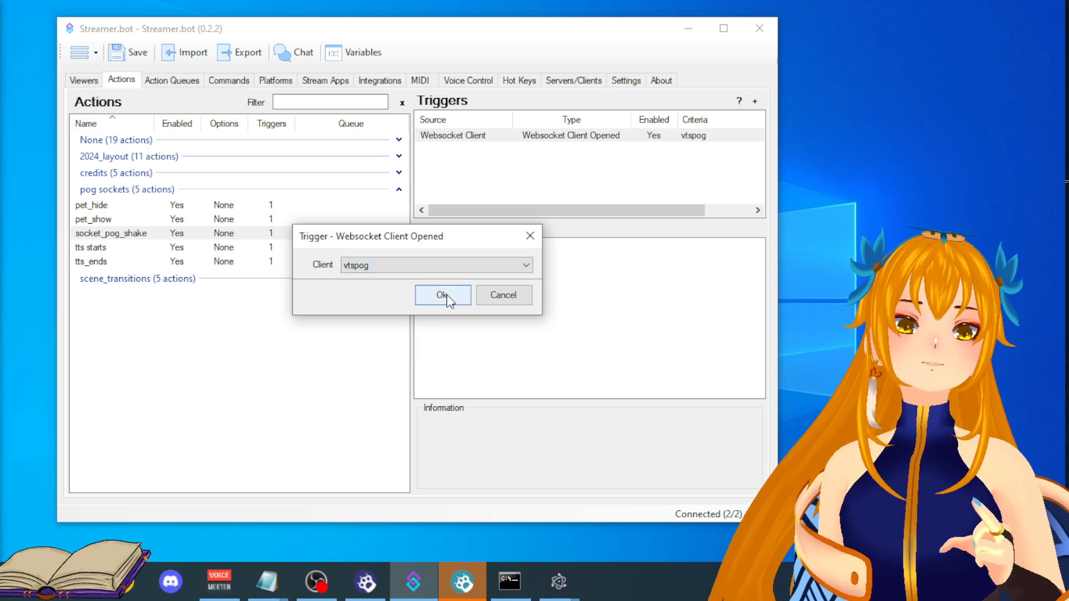
left_click(443, 295)
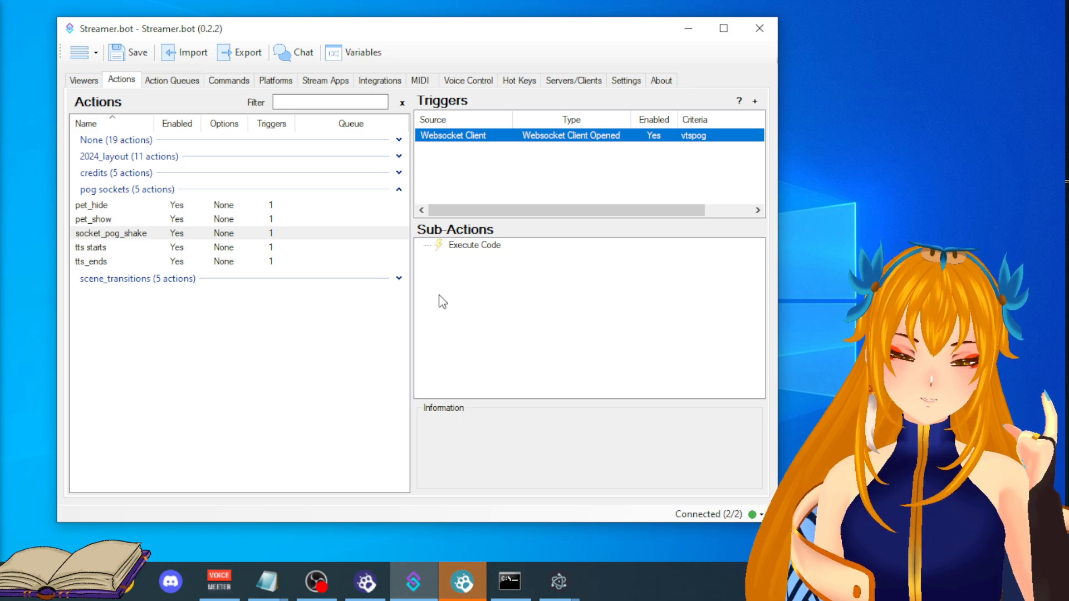
mouse_move(429, 301)
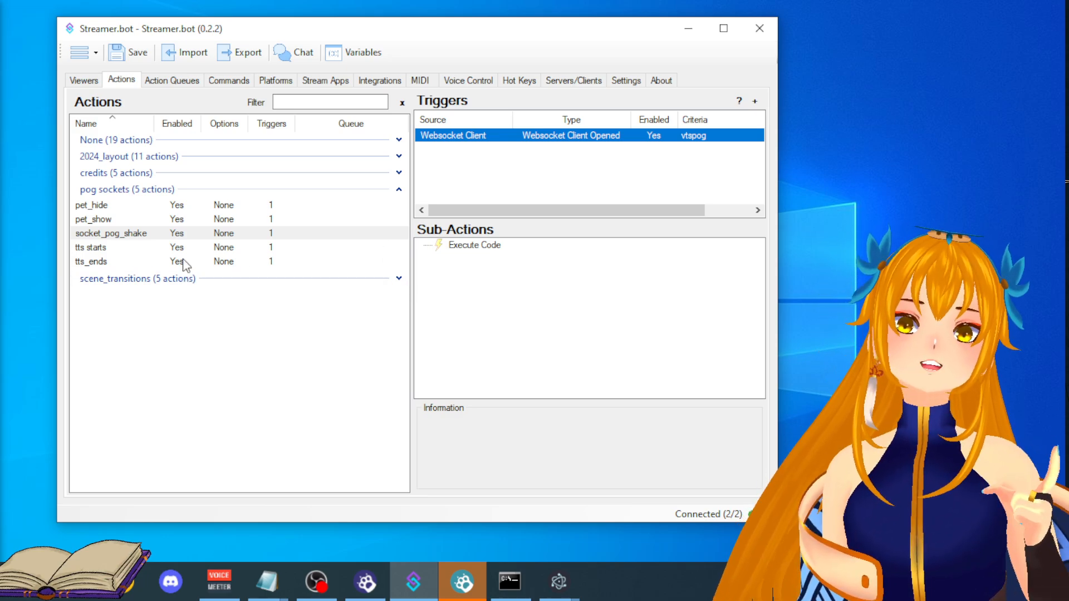
Check the tts starts action's Websocket Client Message trigger on vtspog.
left_click(91, 248)
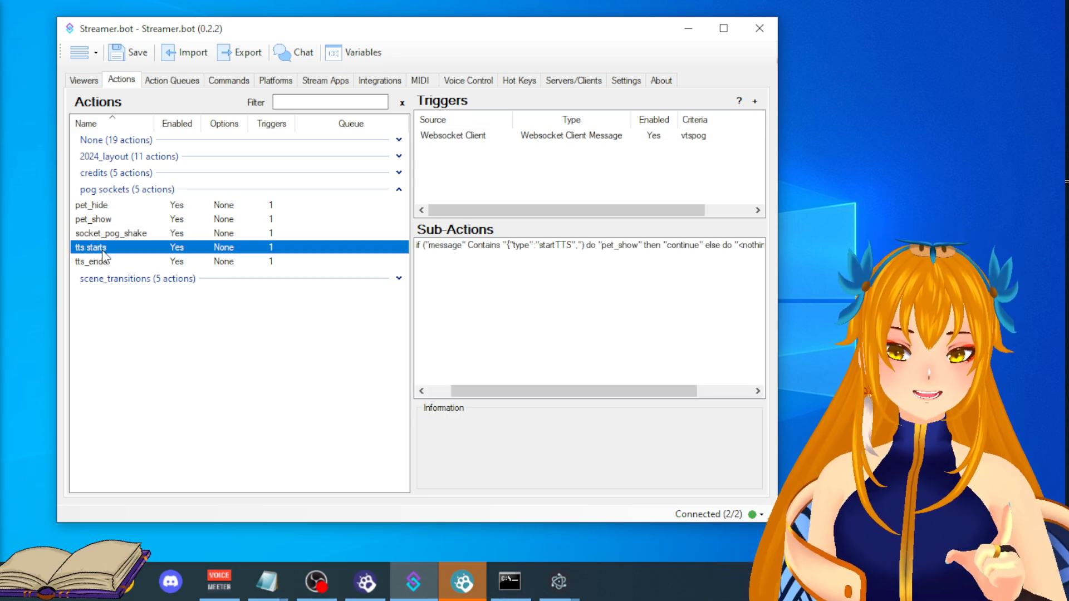
mouse_move(578, 29)
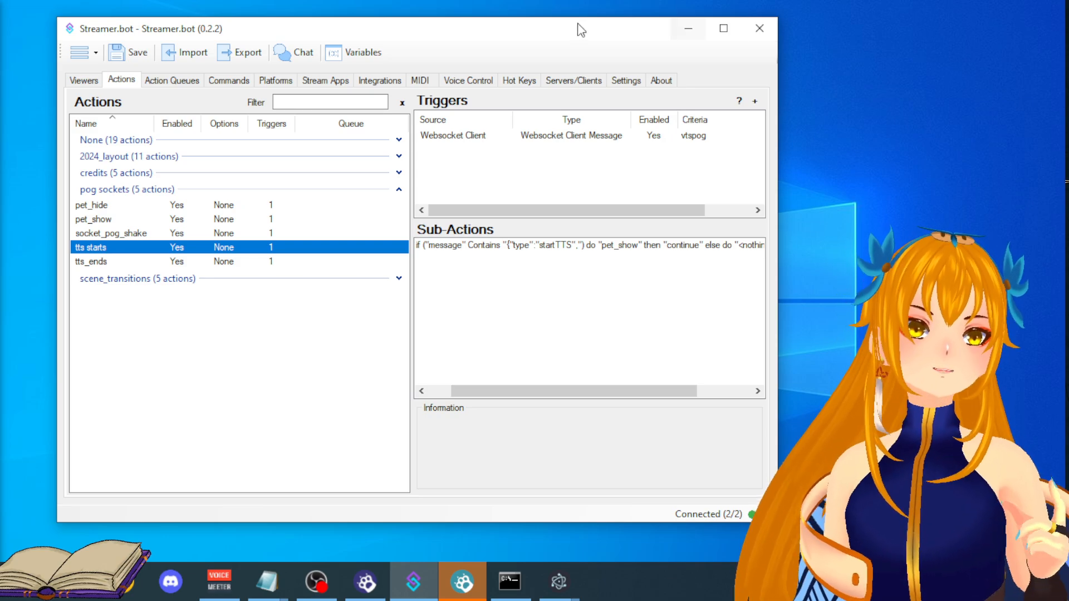
mouse_move(570, 142)
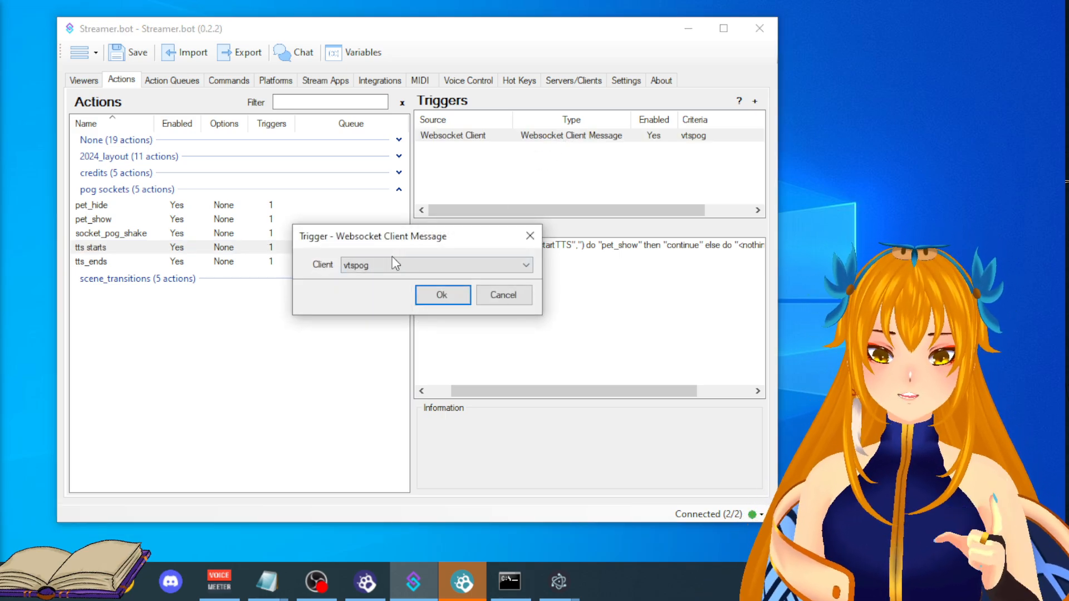
left_click(442, 294)
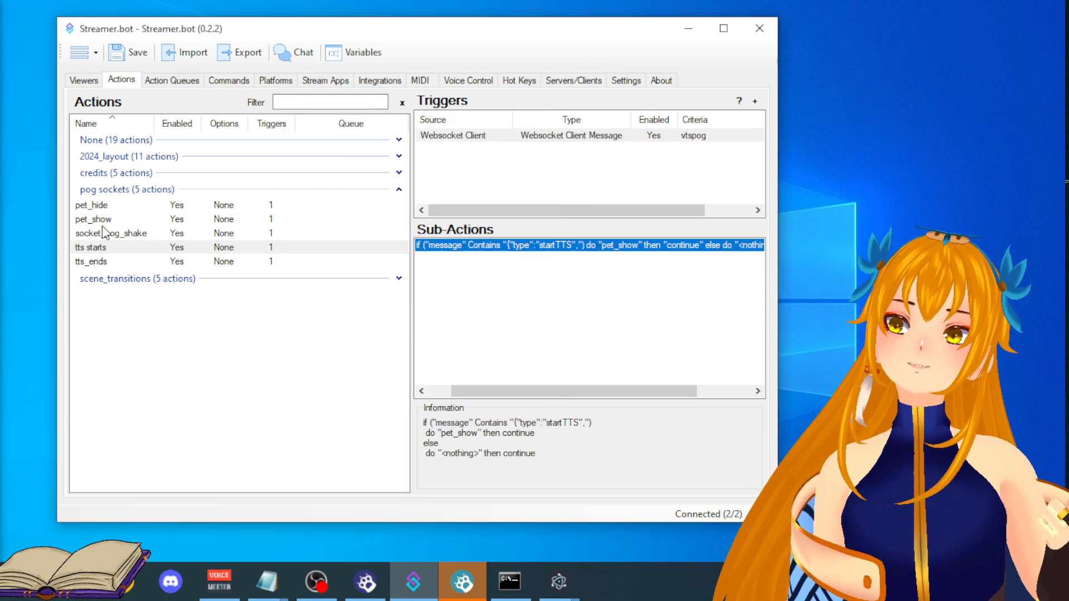
Inspect pet_show's OBS Source Visibility step for indexJustTTS.html, closing without changes.
left_click(93, 219)
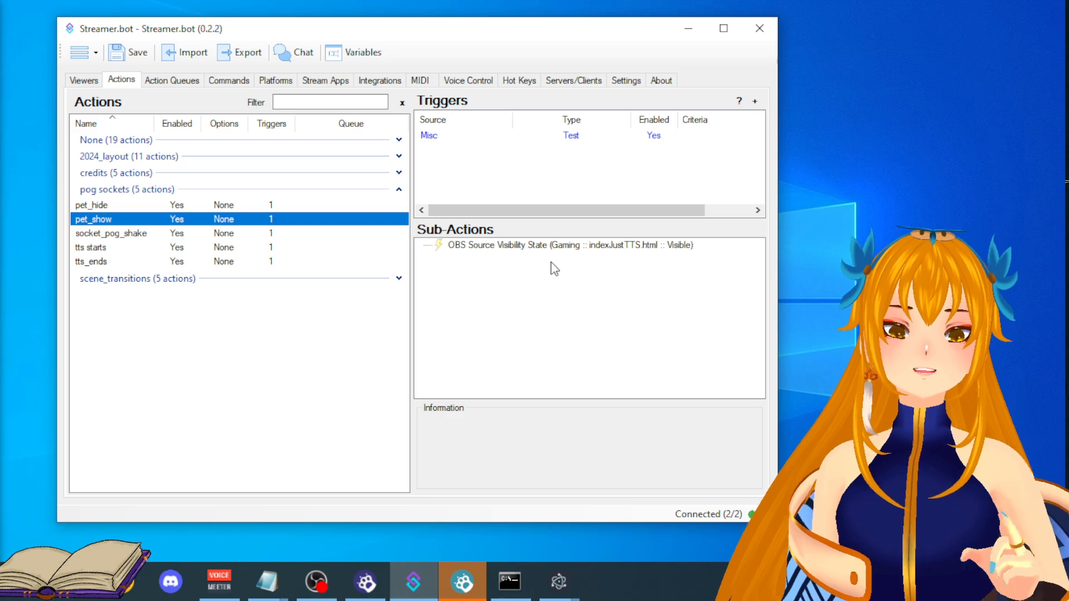
left_click(566, 245)
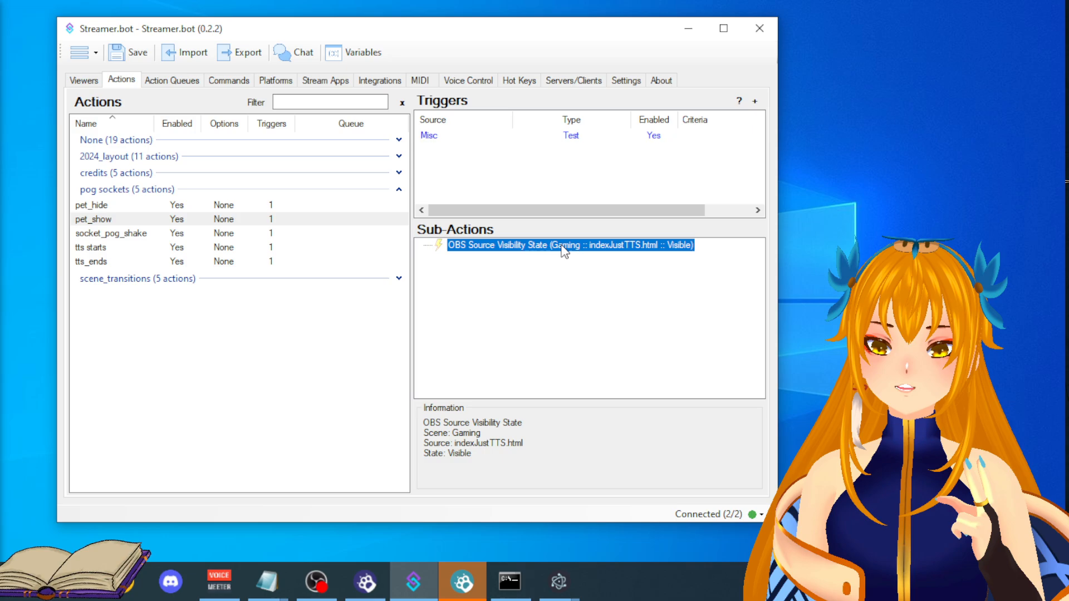
mouse_move(555, 258)
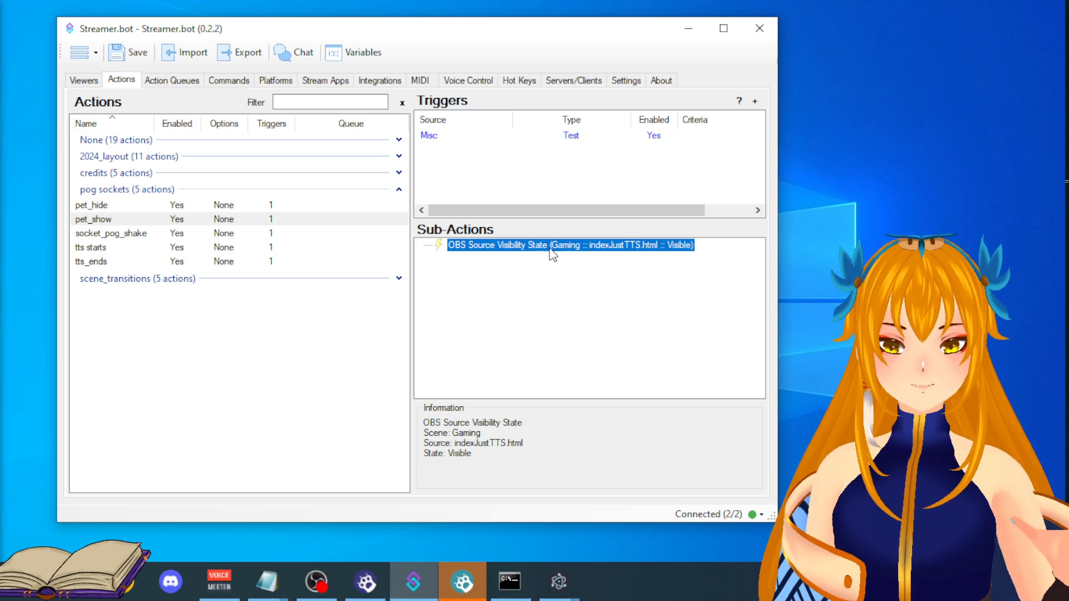
double_click(570, 246)
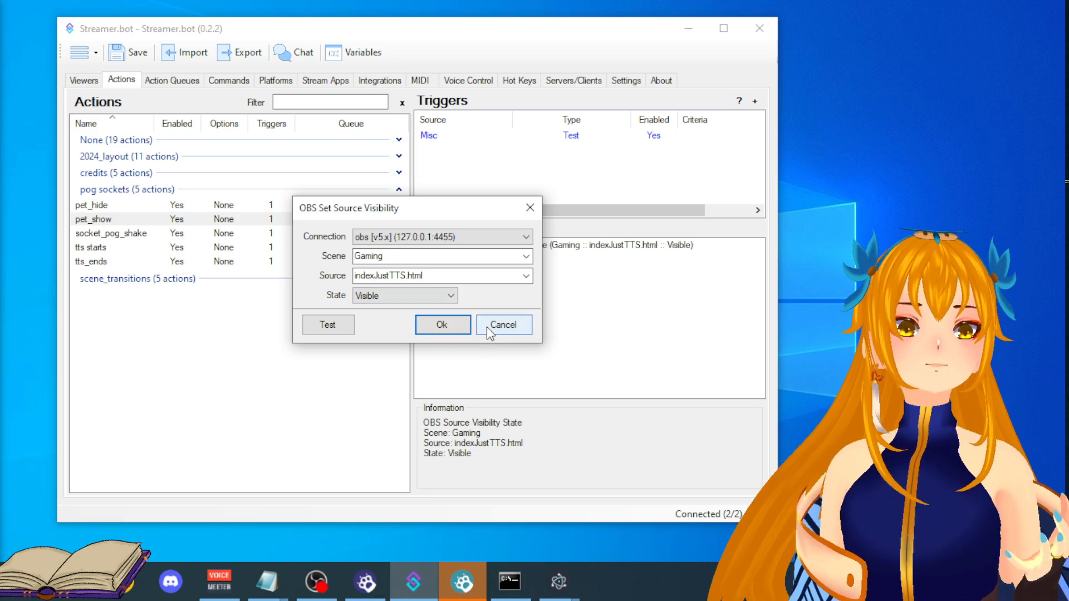
left_click(503, 324)
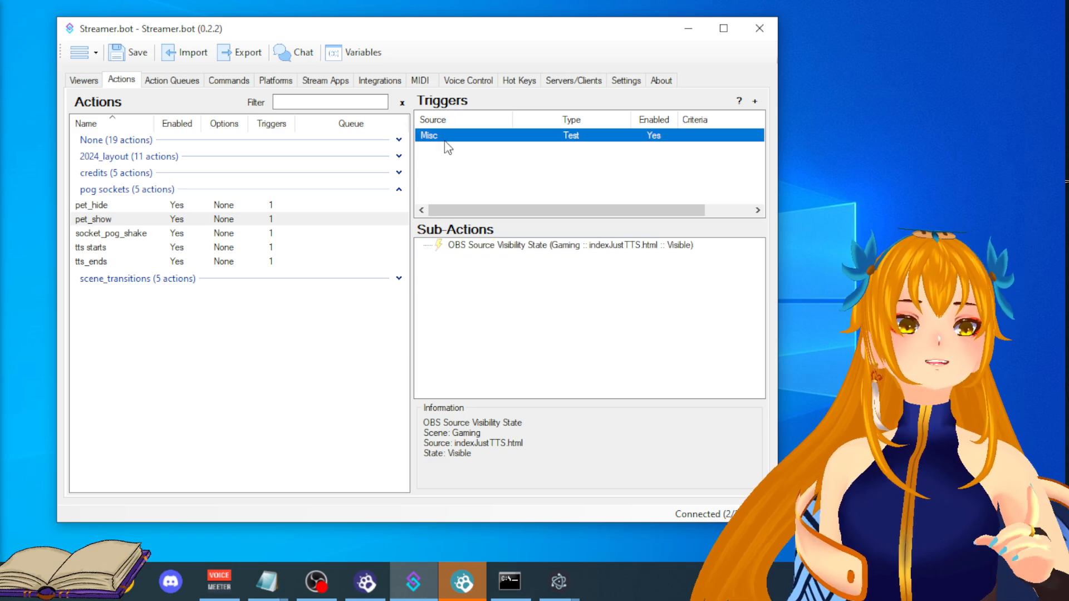
Test-trigger pet_show so the slime pet appears.
right_click(443, 135)
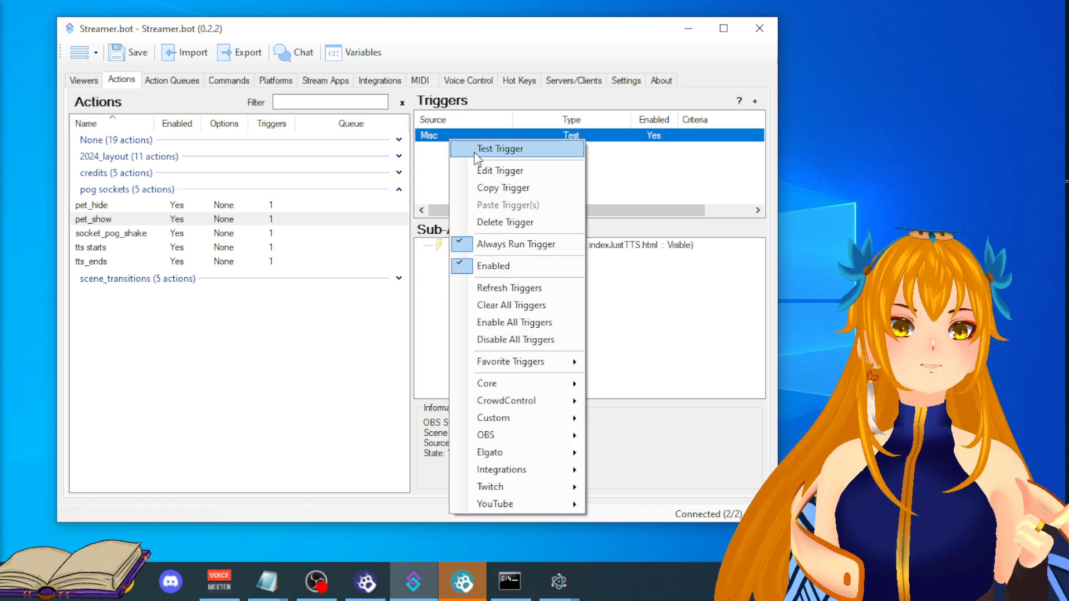
left_click(501, 148)
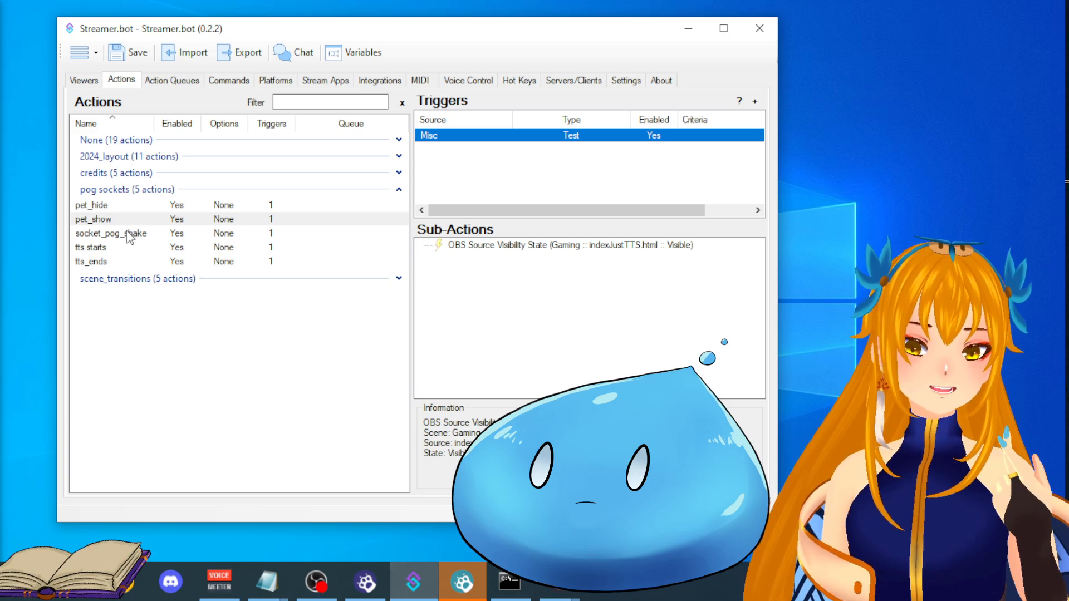
Confirm the tts_ends message trigger listens to the vtspog client.
left_click(91, 261)
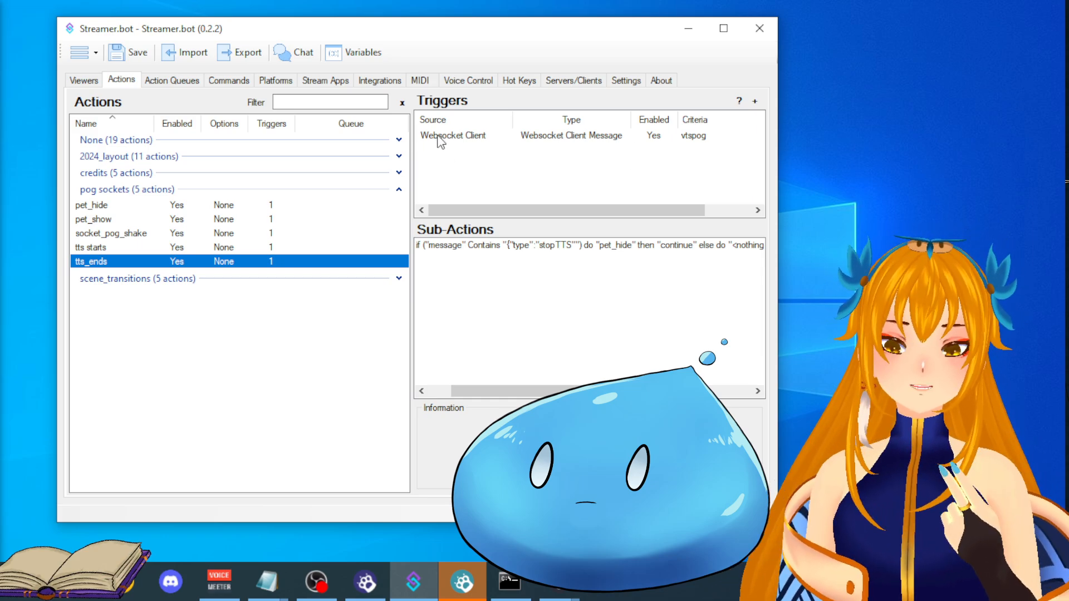
double_click(453, 134)
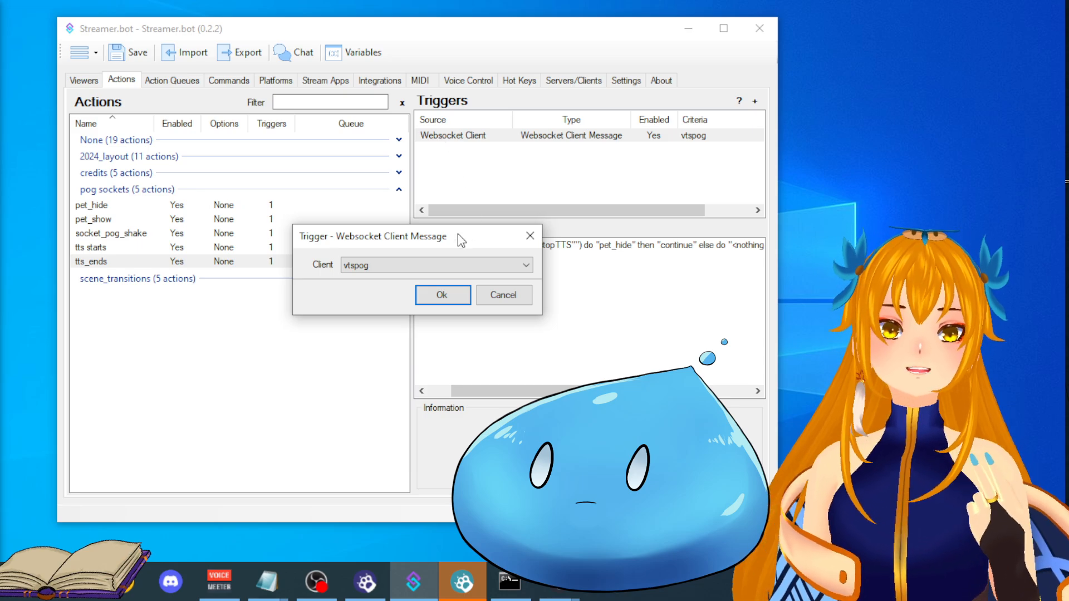
left_click(436, 265)
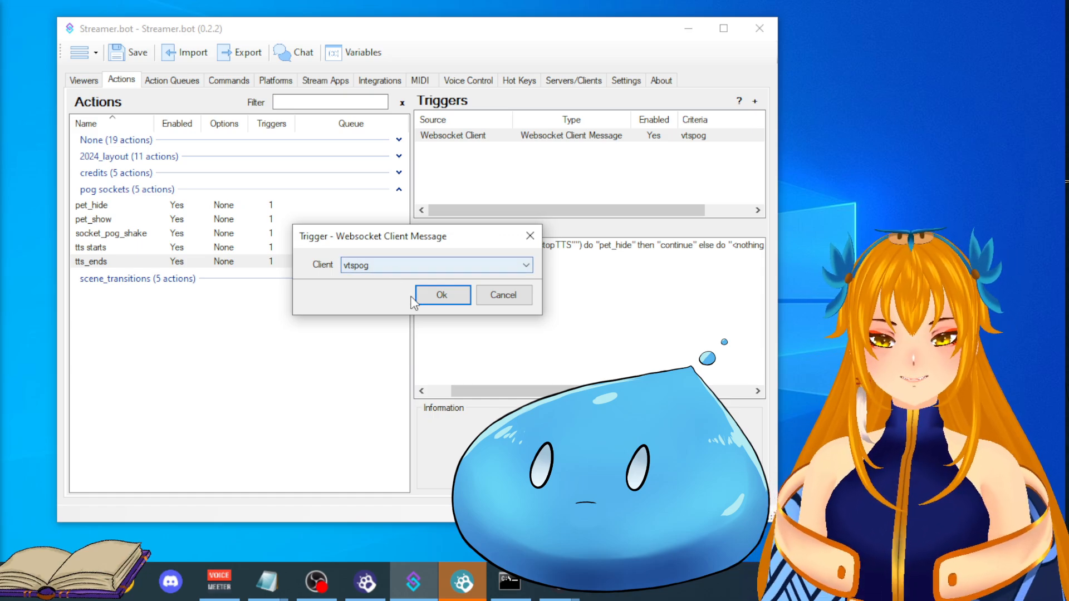
left_click(441, 295)
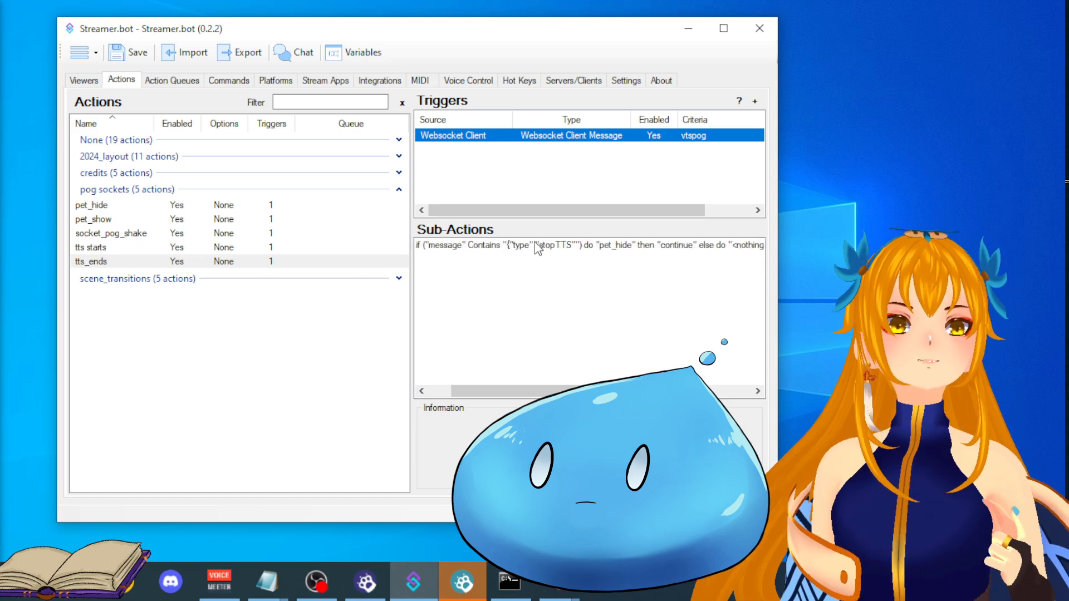
Review tts_ends' If/Else condition matching stopTTS, closing without changes.
double_click(579, 244)
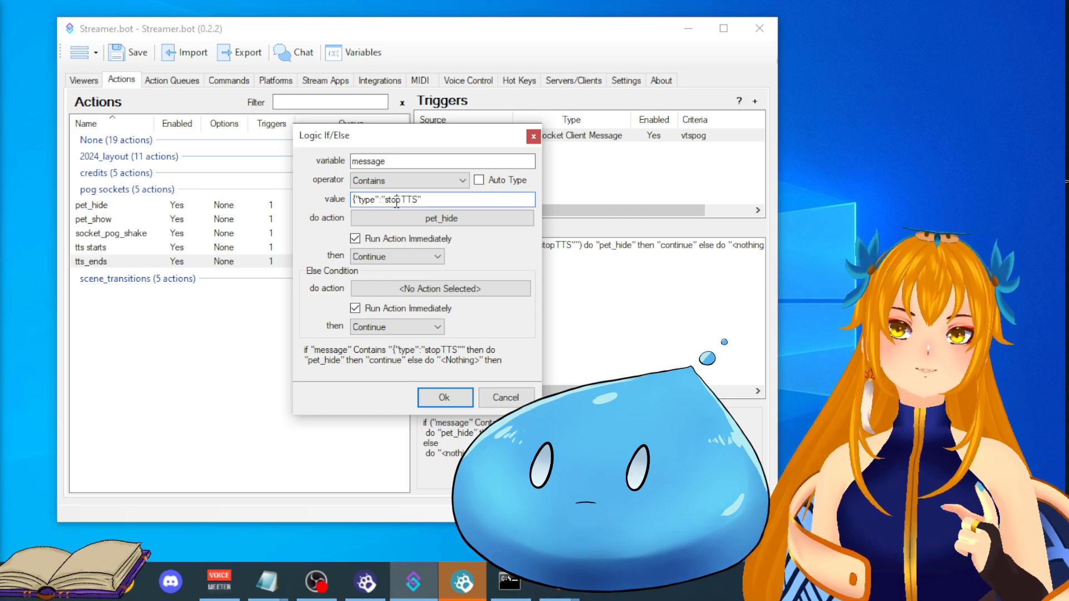
double_click(406, 200)
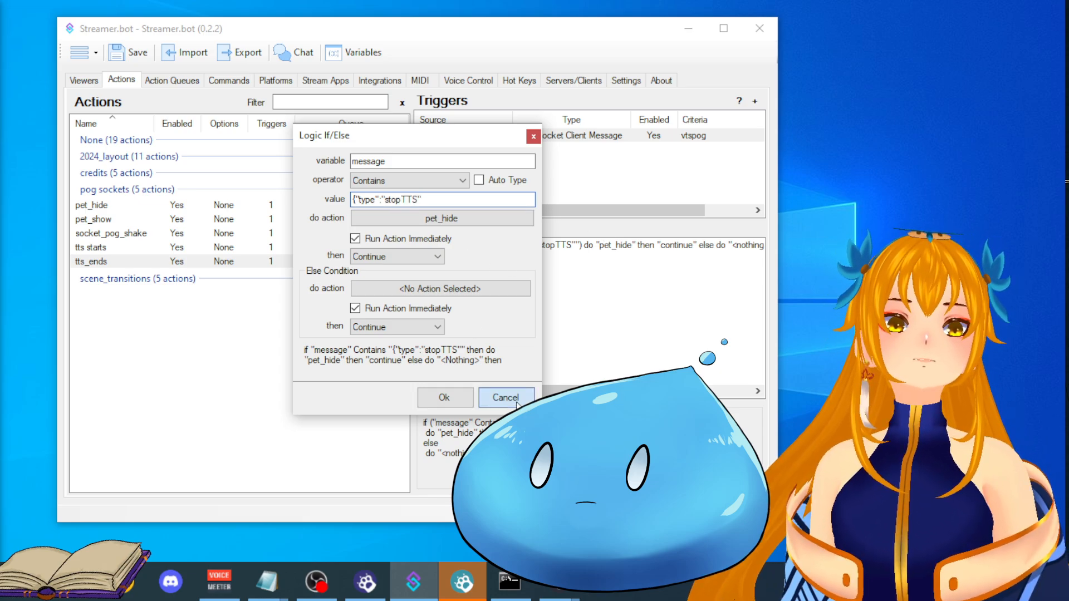
left_click(506, 397)
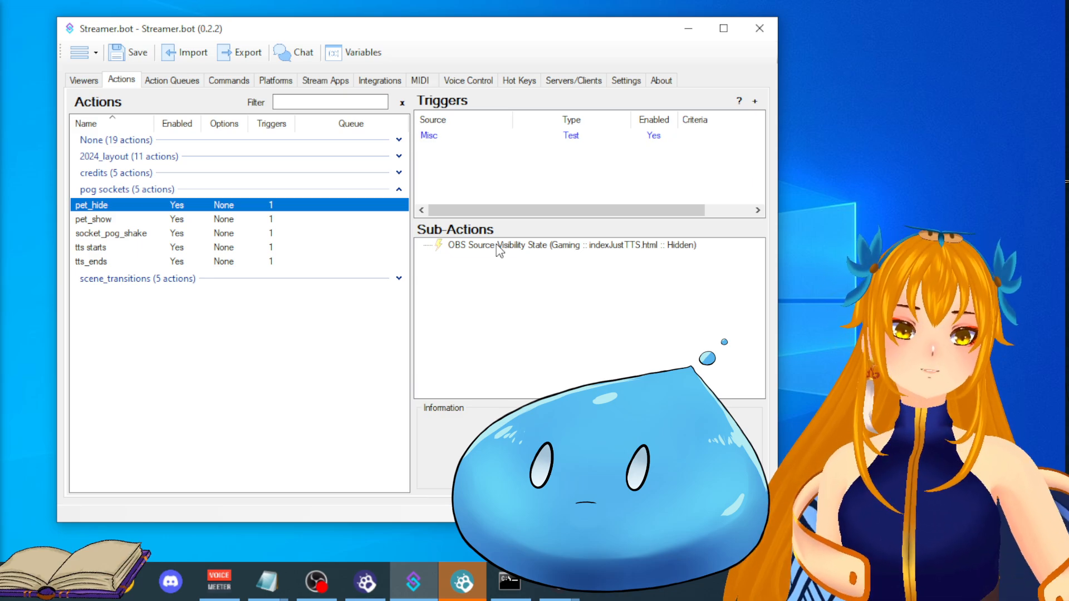
double_click(563, 246)
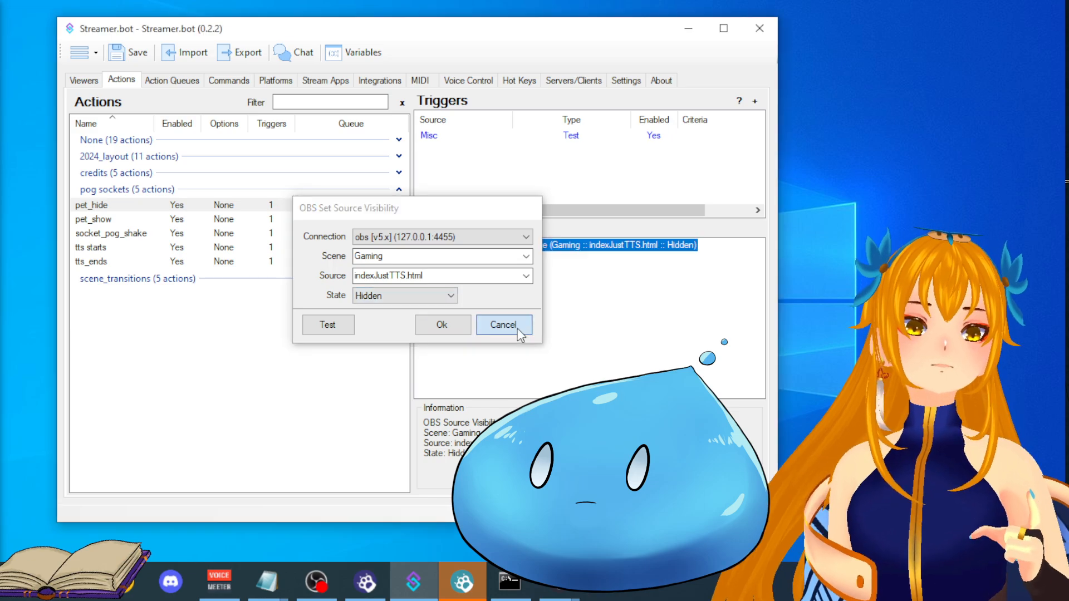
left_click(503, 325)
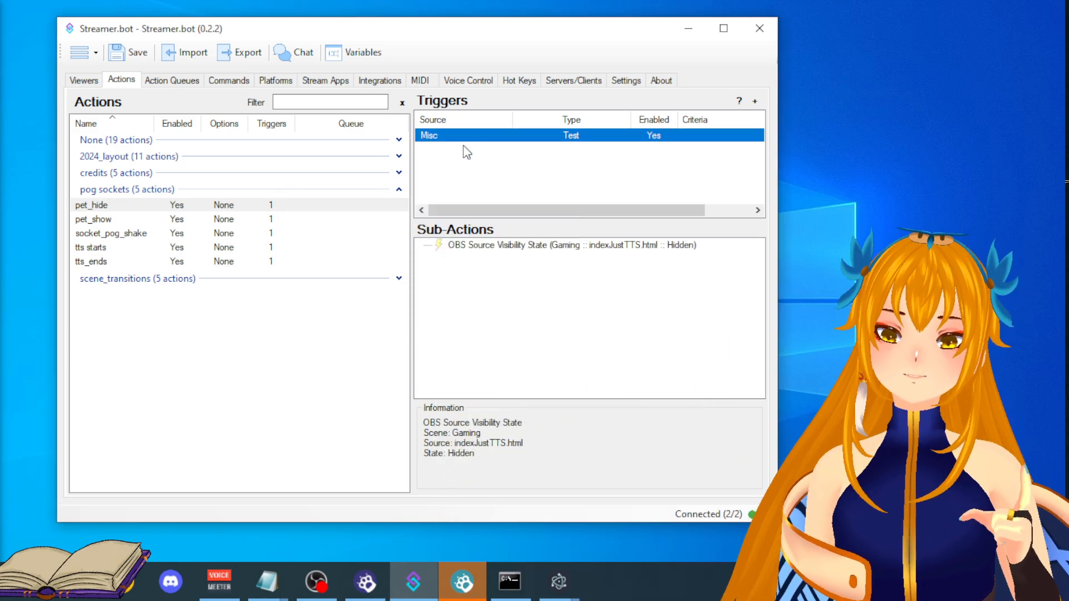